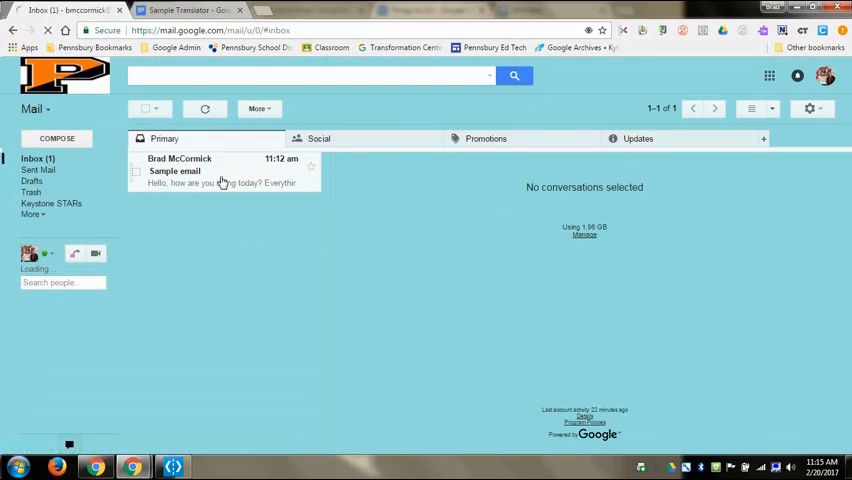
click(180, 170)
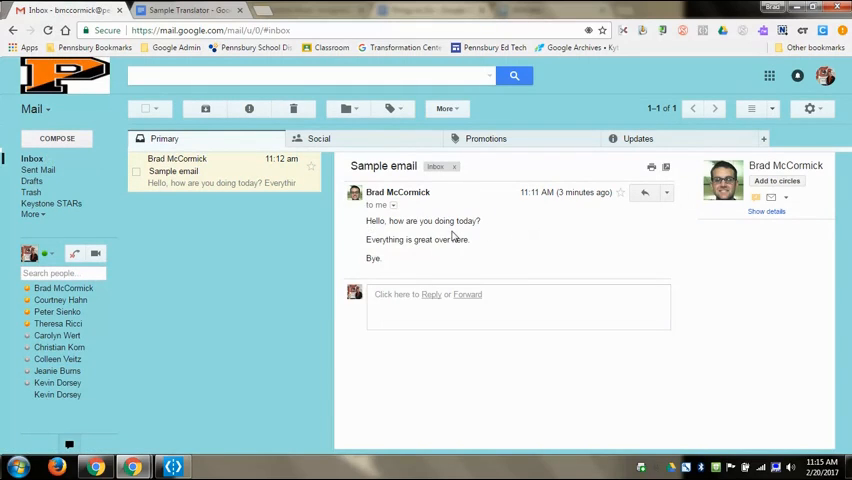
mouse_move(645, 192)
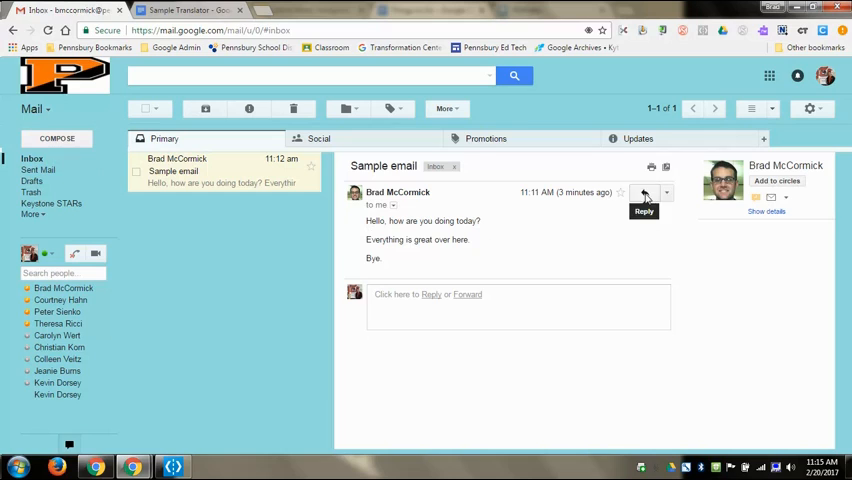
mouse_move(667, 193)
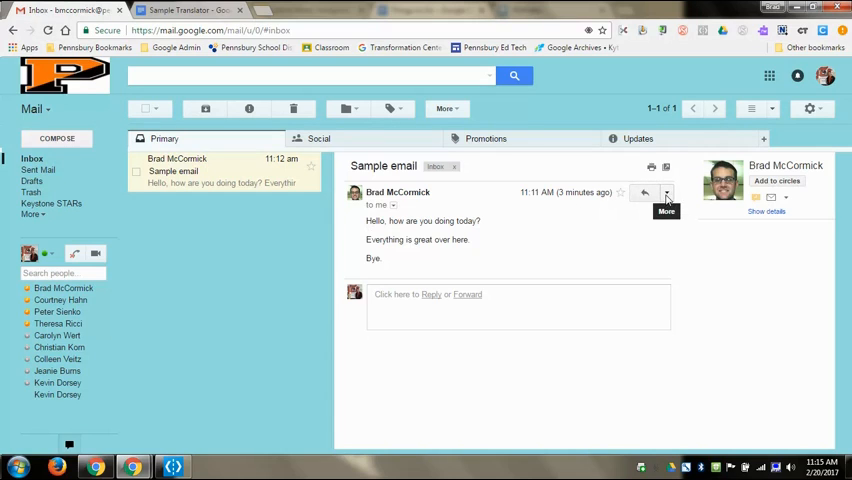
Start Translate message on the Sample email, showing the target-language list
click(666, 192)
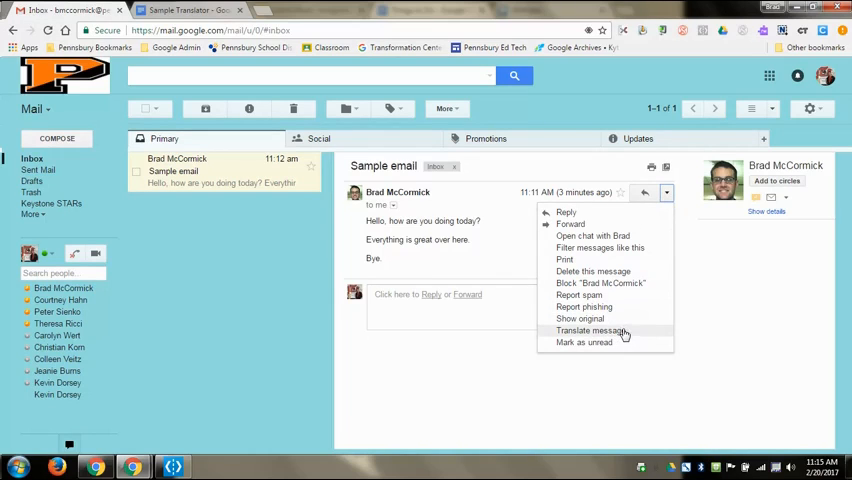
mouse_move(627, 333)
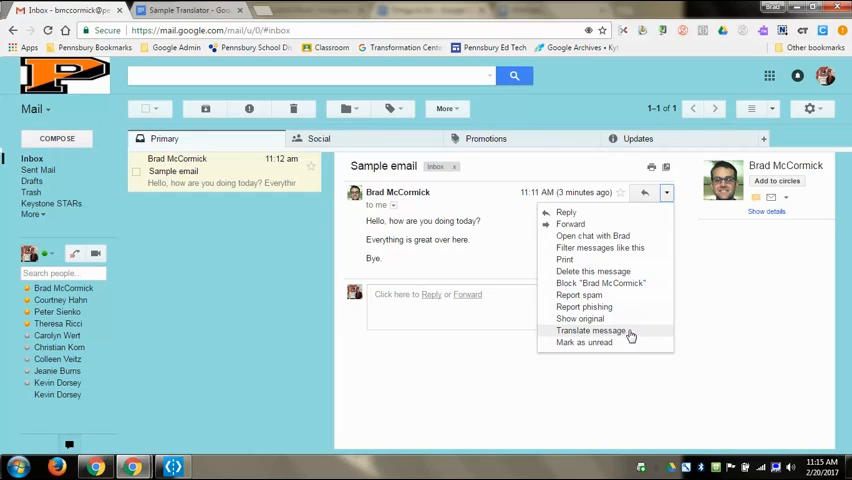
click(592, 330)
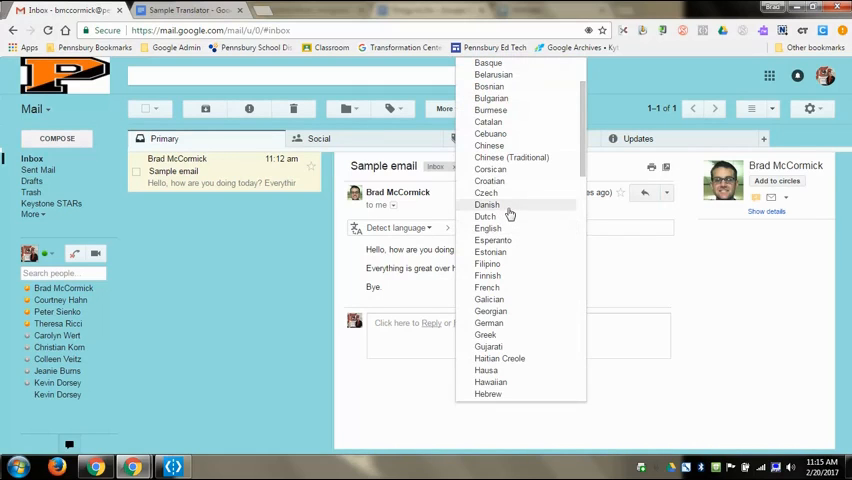
mouse_move(505, 323)
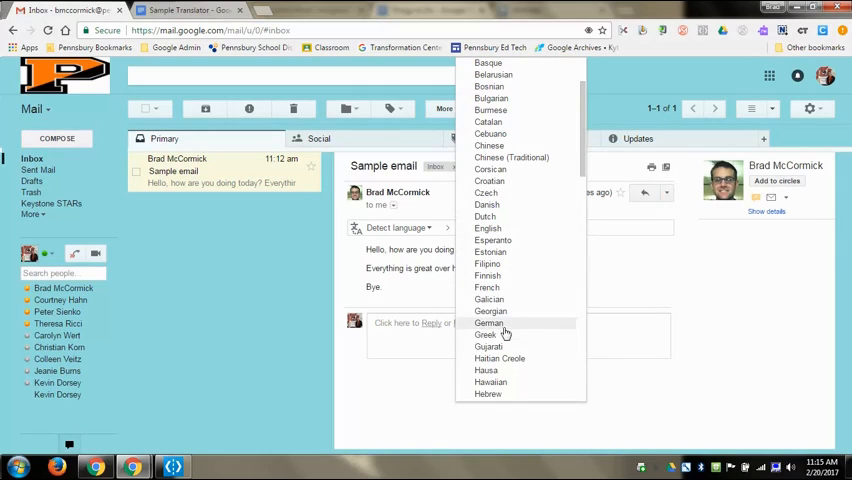
Translate the Sample email into German, then view the original English message again
click(489, 322)
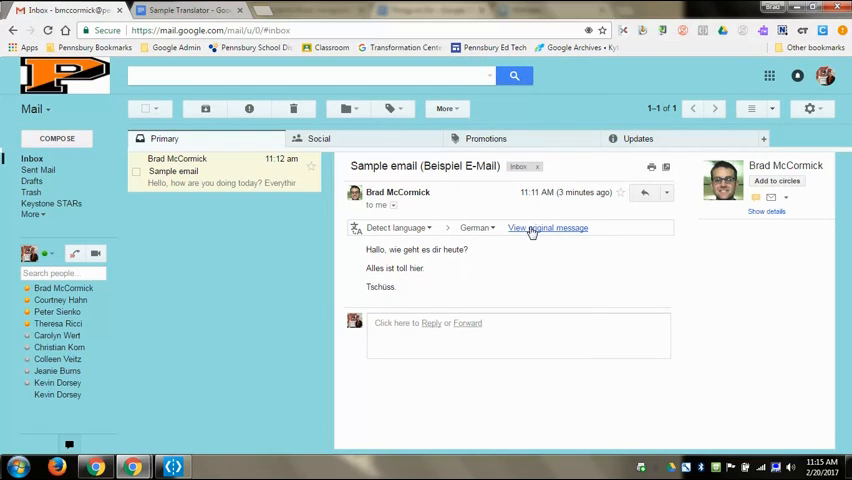
click(548, 227)
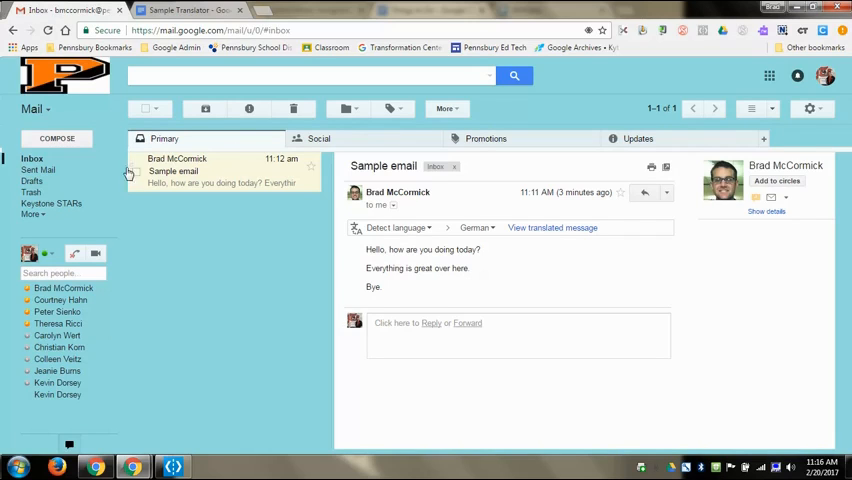
Delete the Sample email and switch to the Sample Translator Google Doc
click(293, 108)
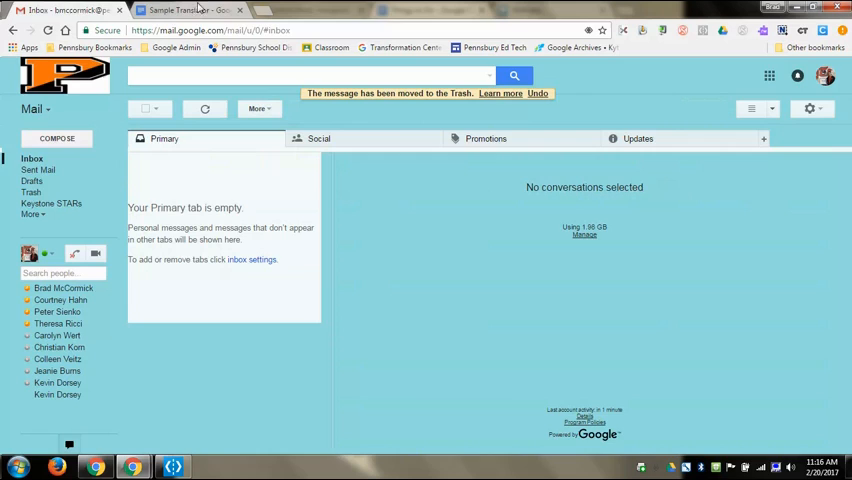
click(185, 10)
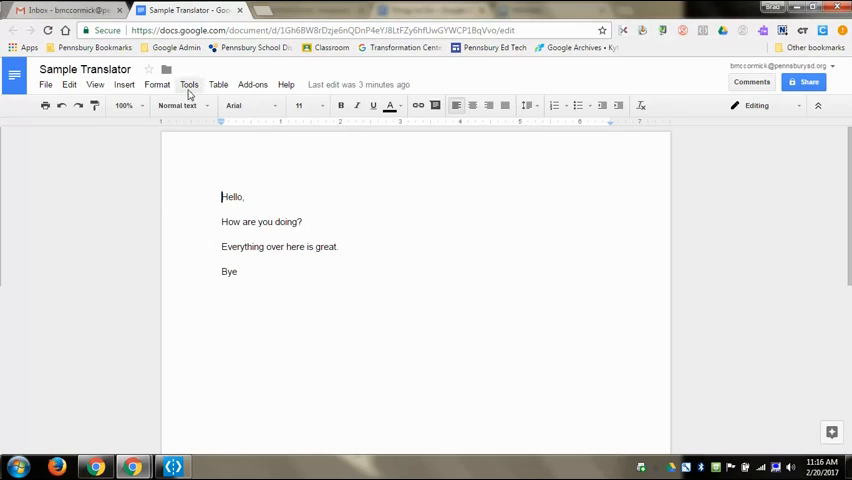
Translate Sample Translator into Czech as a new 'Translated copy of Sample Translator' document
click(189, 84)
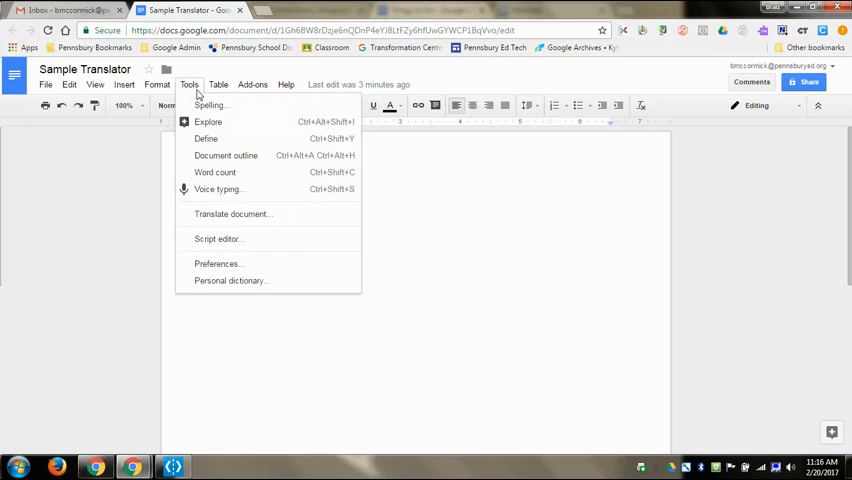
mouse_move(234, 214)
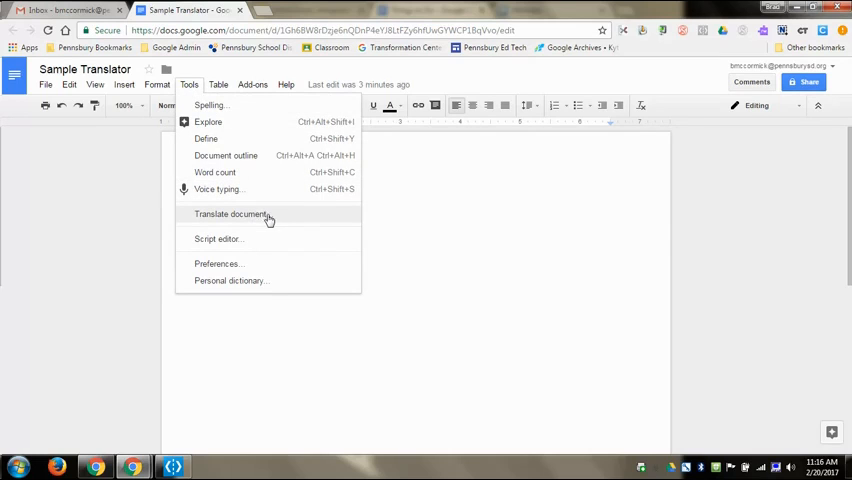
click(232, 214)
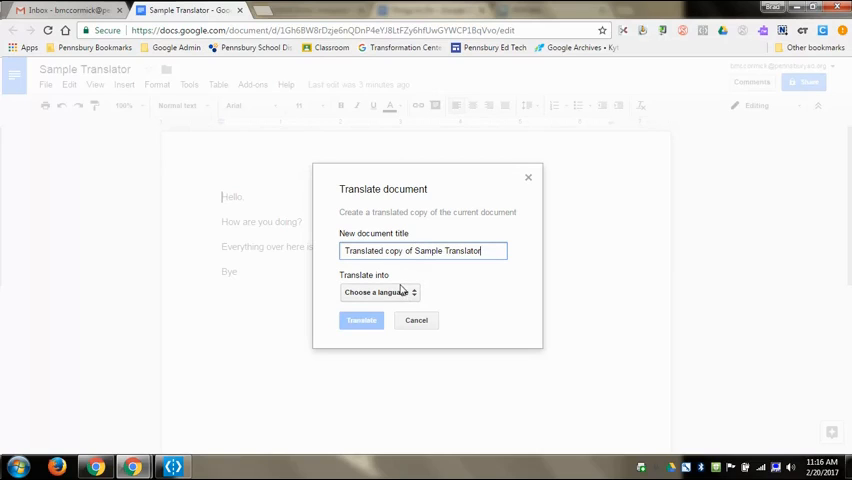
click(378, 292)
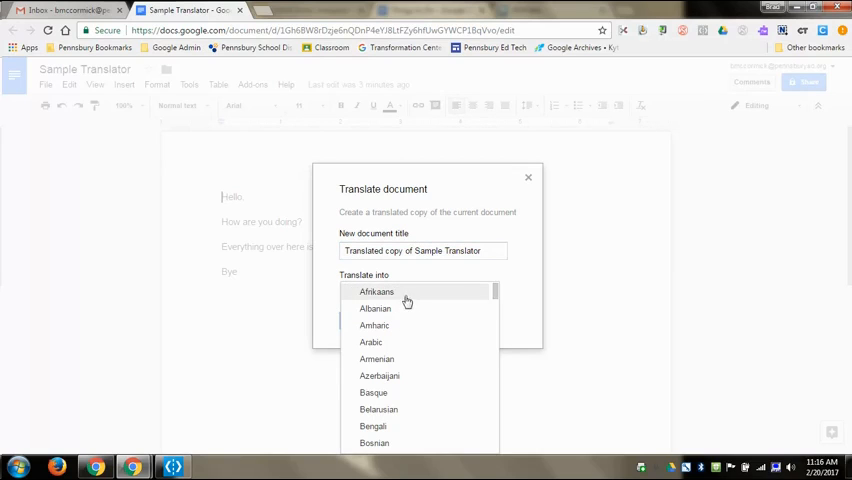
scroll(down, 3)
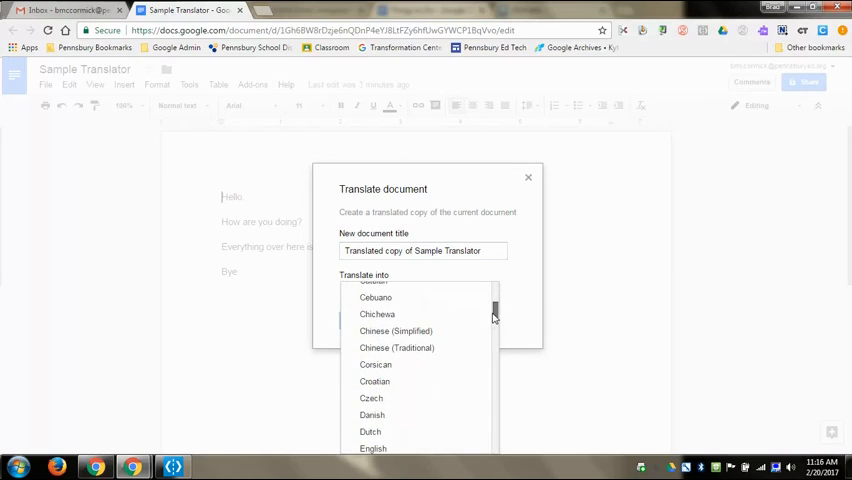
click(371, 398)
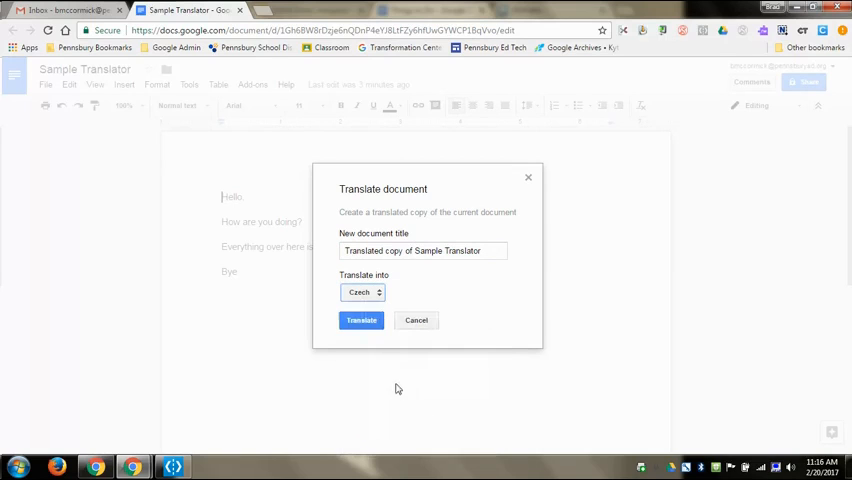
click(361, 320)
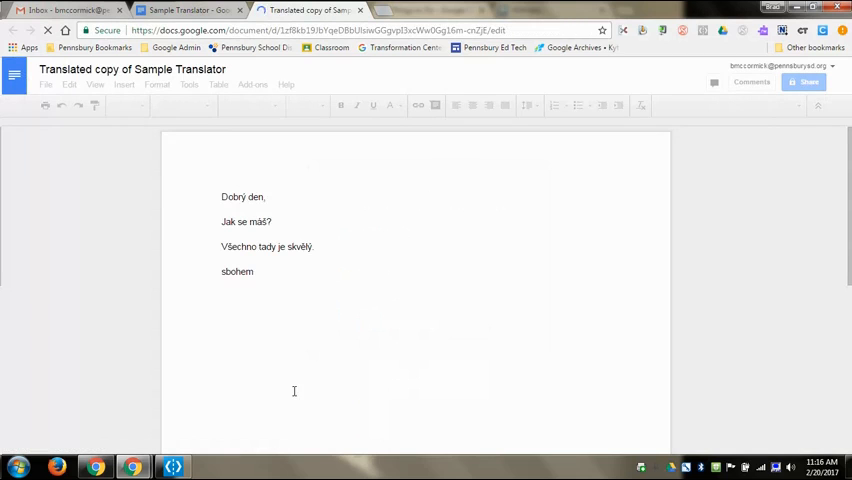